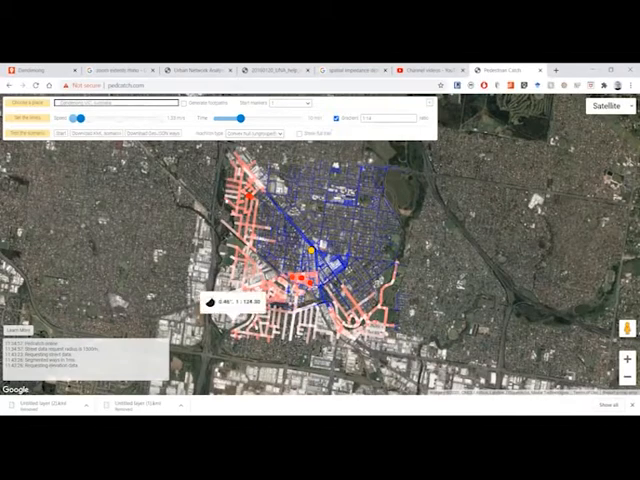
# Scroll while Pedcatch finishes colouring the Dandenong walking catchment network
pyautogui.scroll(-3)
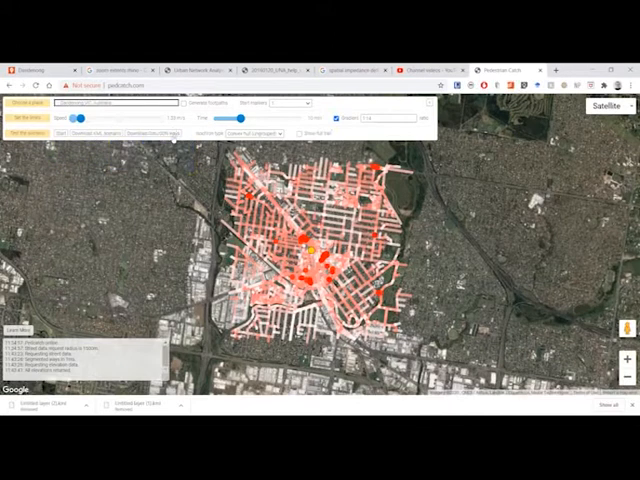
pyautogui.moveTo(171, 133)
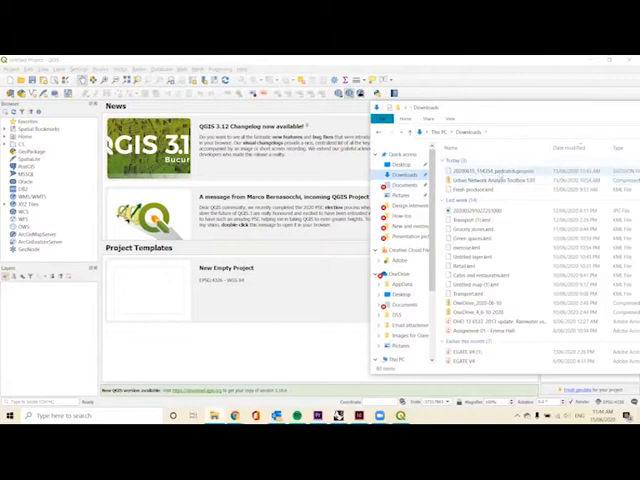
# Add the 20200615_114354_pedcatch network file from Downloads to the QGIS canvas
pyautogui.click(490, 169)
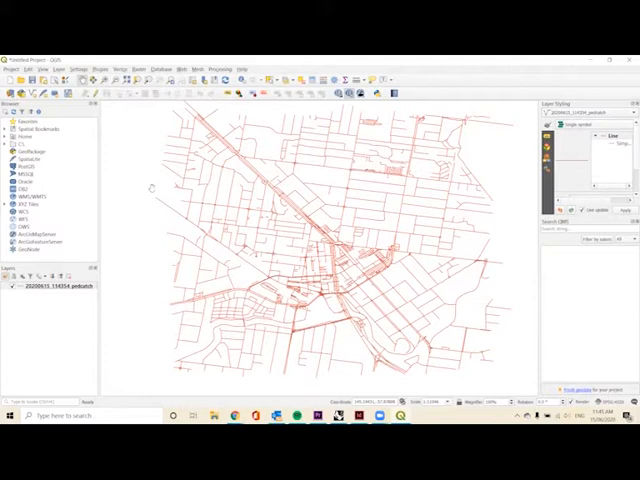
pyautogui.moveTo(207, 100)
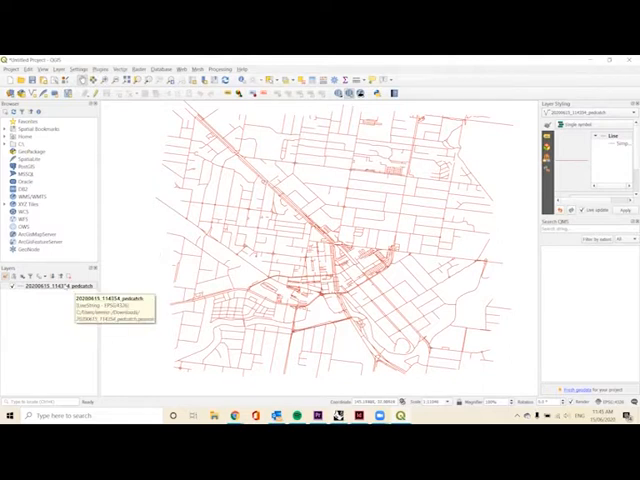
pyautogui.rightClick(55, 290)
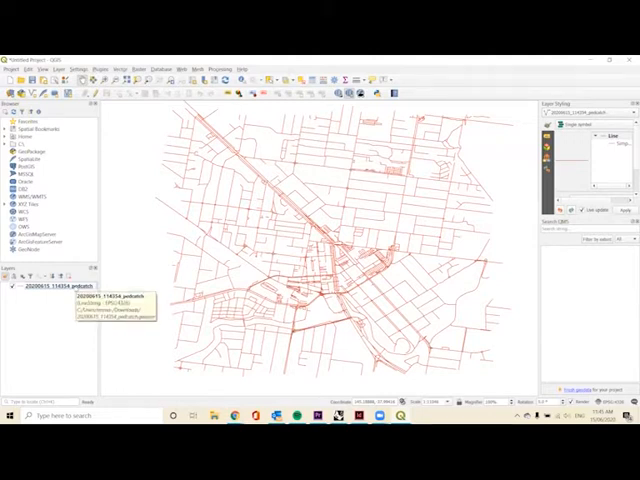
# Start Save Features As on the pedcatch layer via its Export menu
pyautogui.rightClick(52, 287)
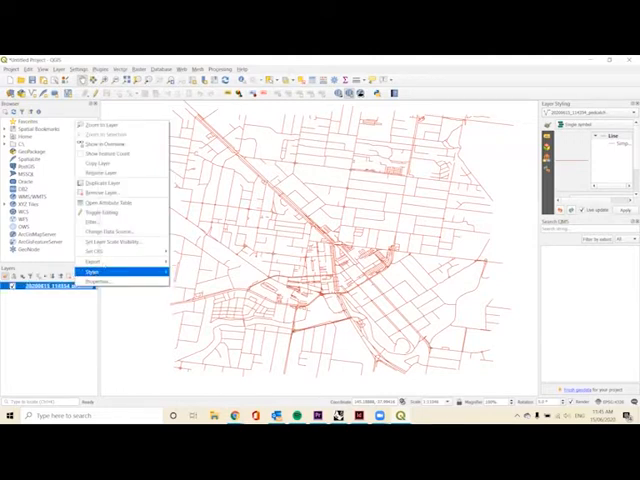
pyautogui.click(92, 263)
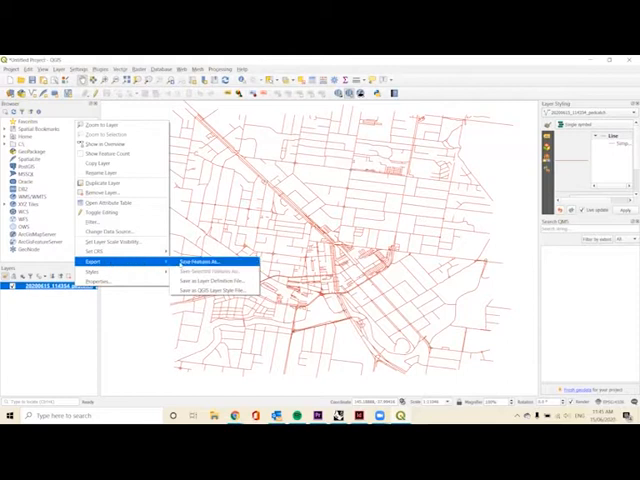
pyautogui.click(199, 259)
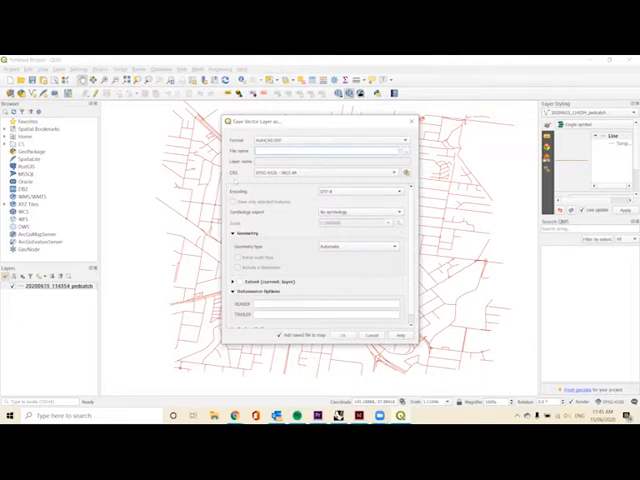
# Save the export as Dandenong Ways DXF on the Desktop and open the CRS chooser
pyautogui.click(403, 150)
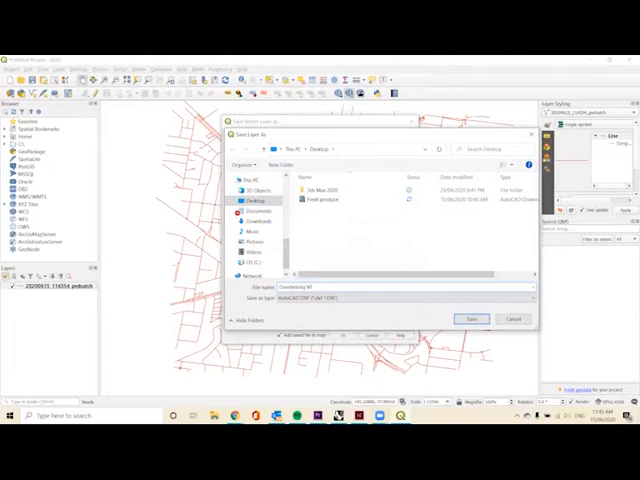
pyautogui.click(469, 319)
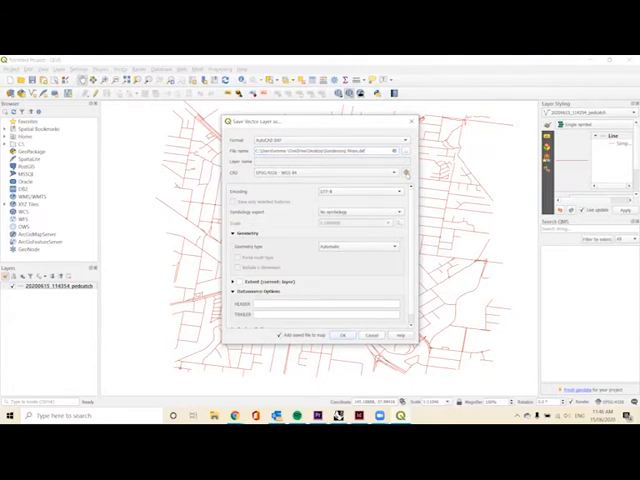
pyautogui.click(405, 172)
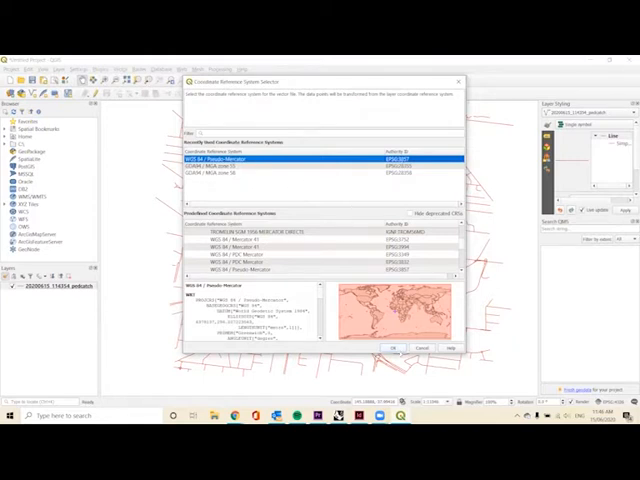
# Choose WGS 84 / Pseudo-Mercator (EPSG:3857) and run the DXF export
pyautogui.click(393, 347)
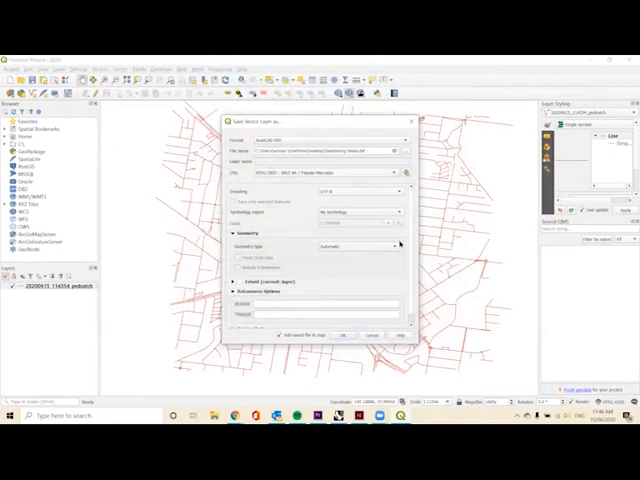
pyautogui.moveTo(346, 248)
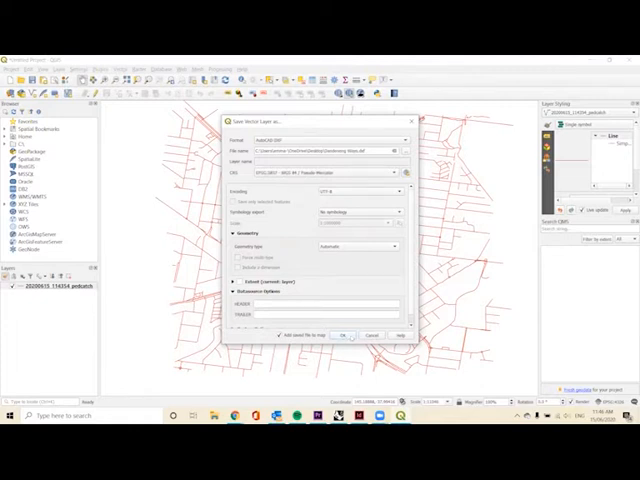
pyautogui.click(350, 335)
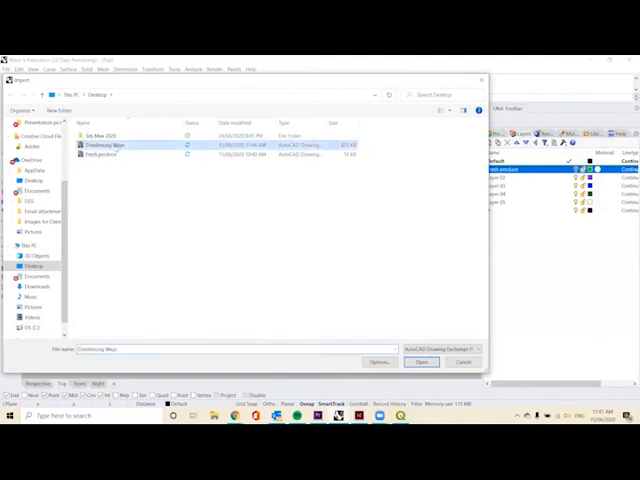
pyautogui.moveTo(105, 145)
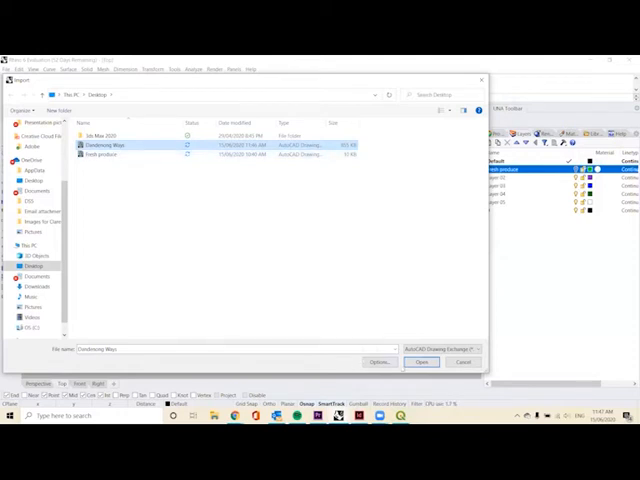
# Open Dandenong Ways.dxf from the Desktop in Rhino's import dialog
pyautogui.click(421, 362)
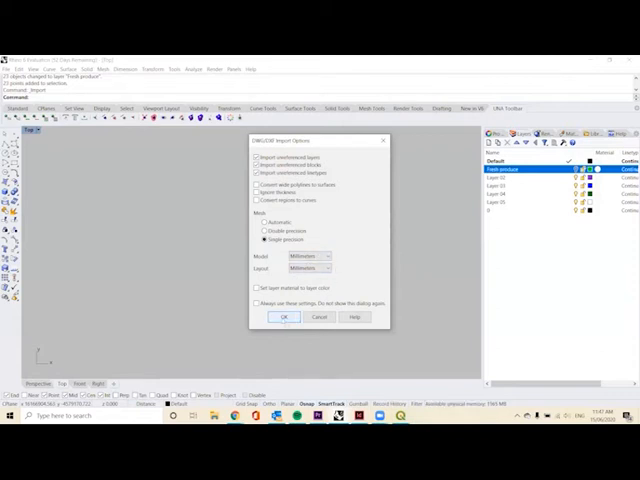
# Accept the DWG/DXF import options to bring in the Dandenong Ways curves
pyautogui.click(285, 317)
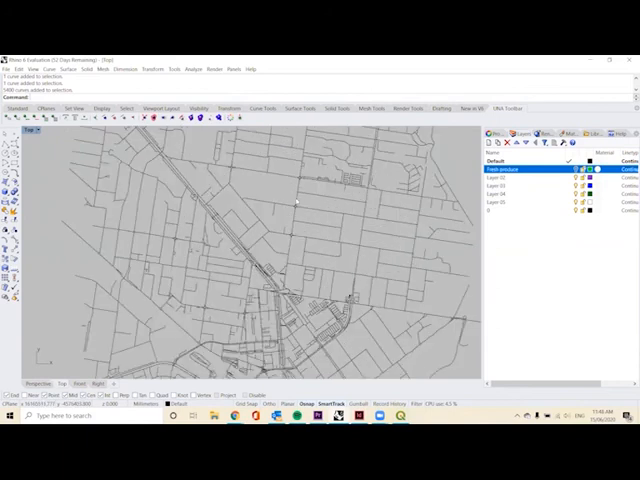
# Zoom the Top viewport to show the whole Dandenong Ways network
pyautogui.scroll(3)
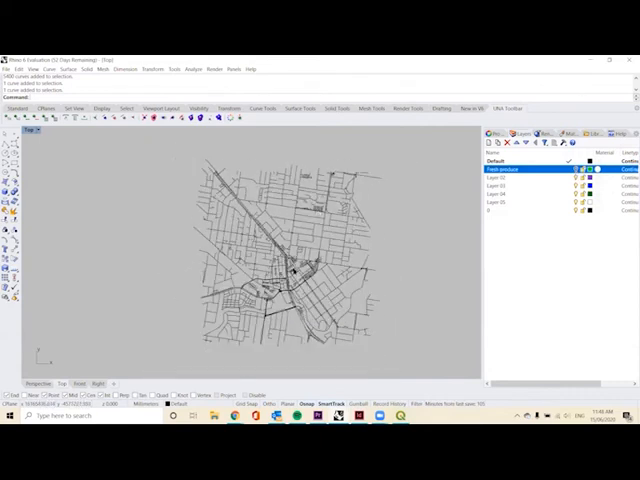
pyautogui.moveTo(186, 155)
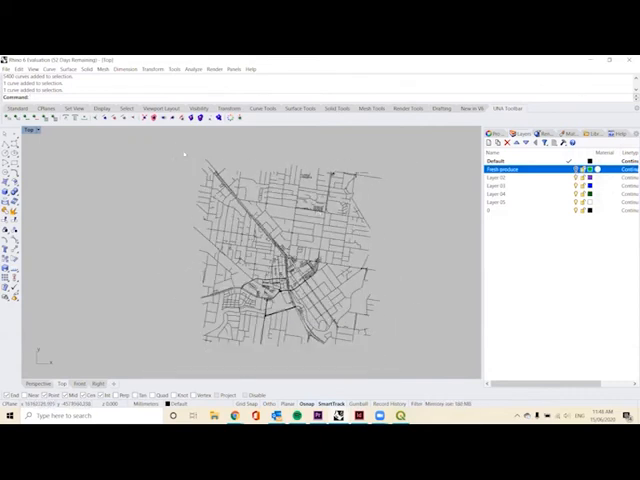